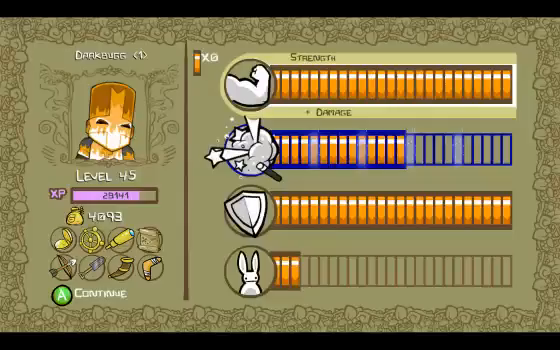
# - Move the stat cursor down from Strength past Magic to Agility
pyautogui.press('down')
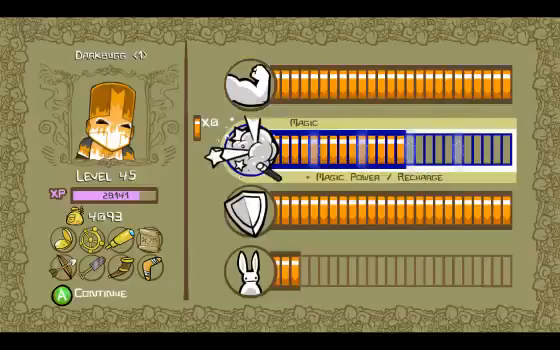
pyautogui.press('down')
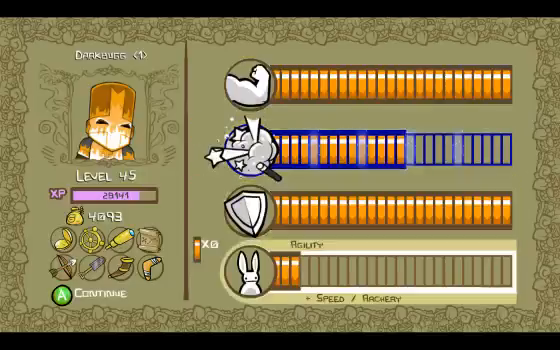